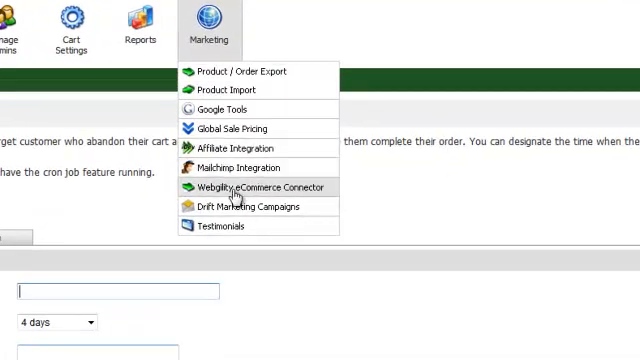
mouse_move(248, 204)
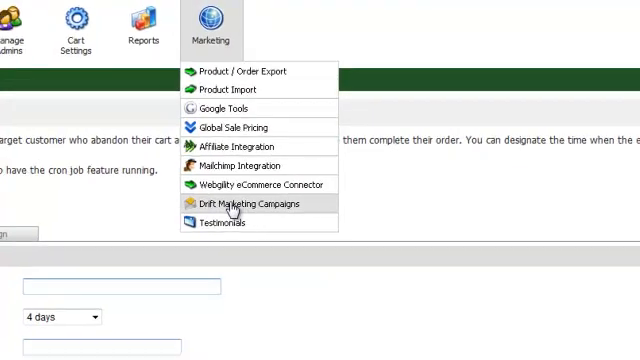
Step: Start a new abandoned-cart email campaign named 'testing' in Drift Marketing
click(244, 204)
text(testing)
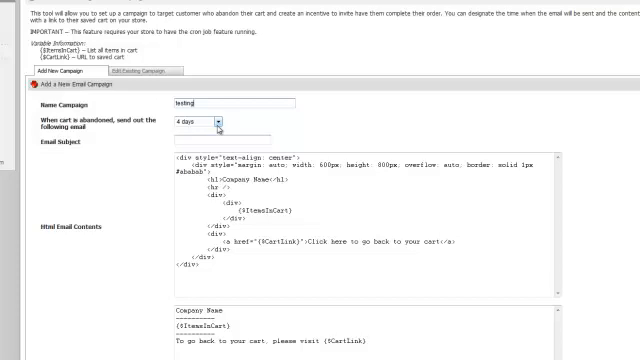
Step: Set the send delay to 5 days and enter 'Come on back' as the subject
click(210, 121)
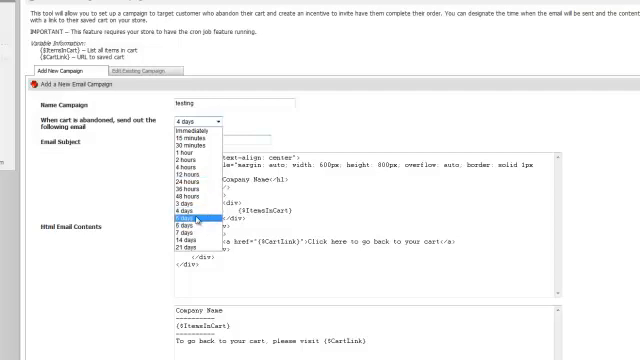
click(184, 218)
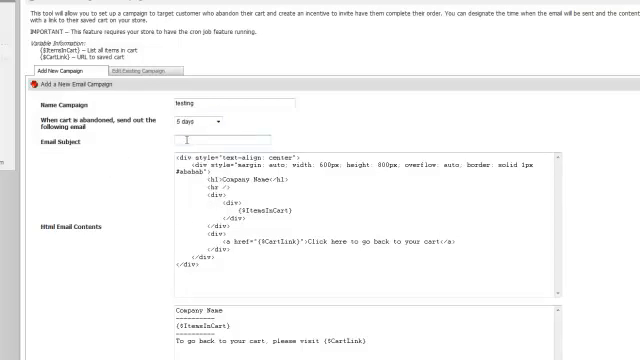
text(Come on back)
text(sdffsdfsf)
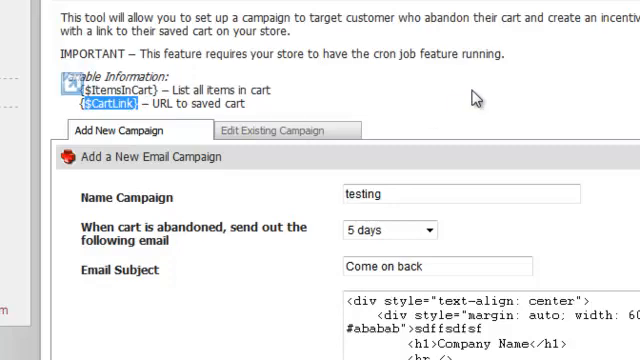
scroll(down, 3)
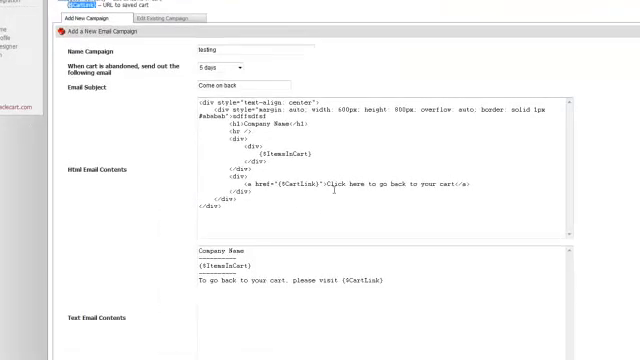
double_click(289, 153)
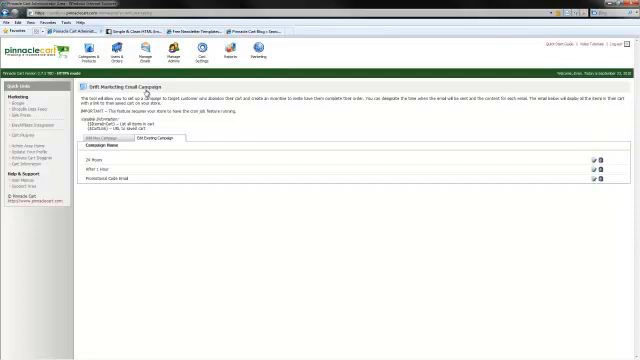
mouse_move(592, 222)
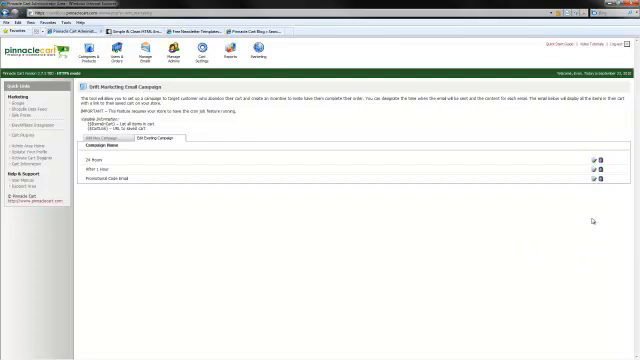